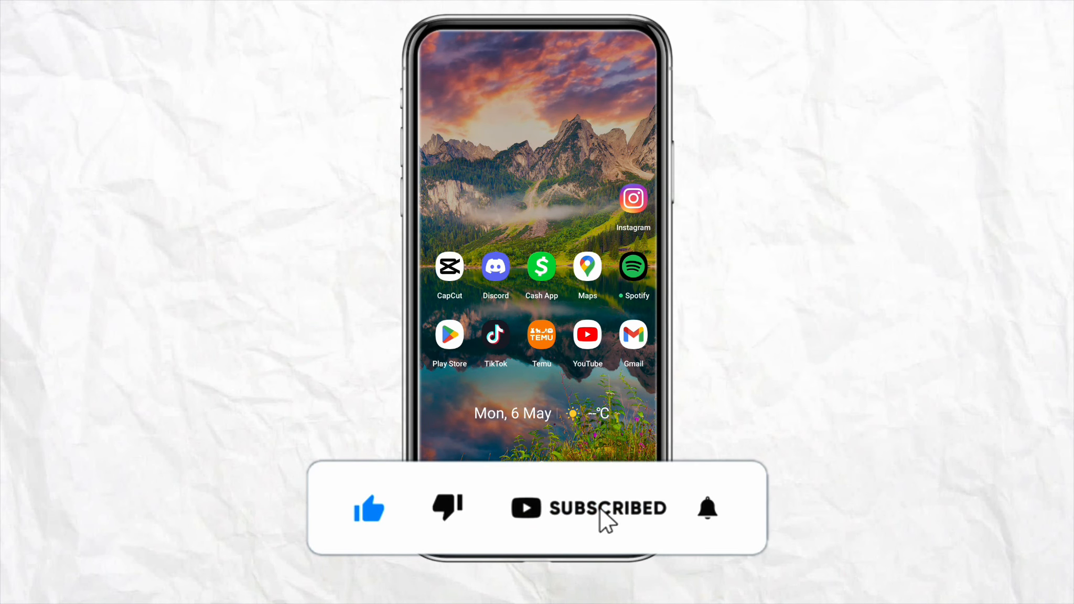
# Launch Instagram from the device home screen onto its home feed
pyautogui.click(707, 508)
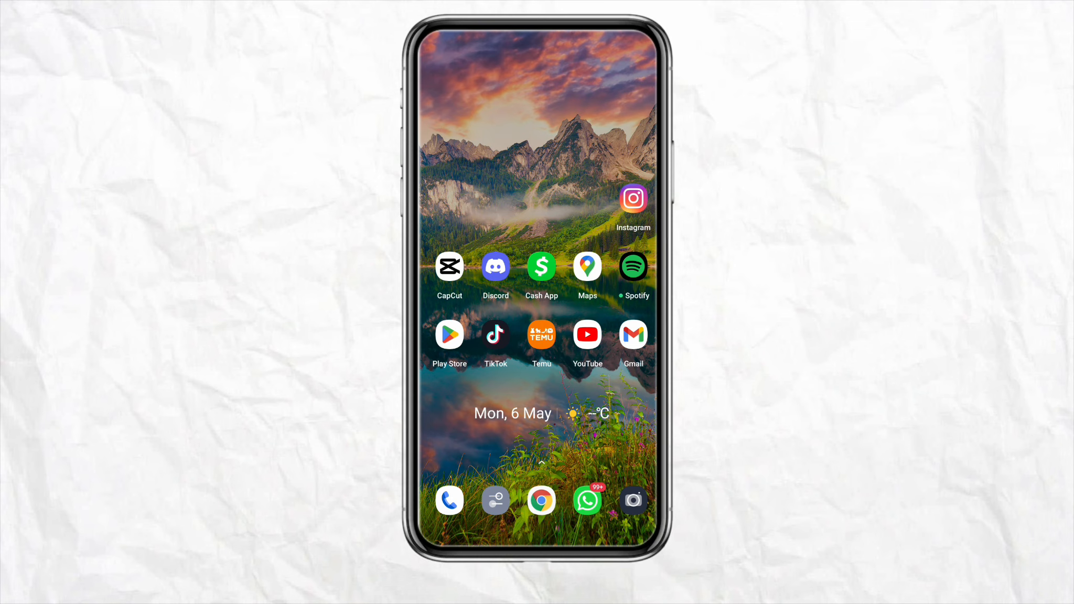
pyautogui.click(633, 199)
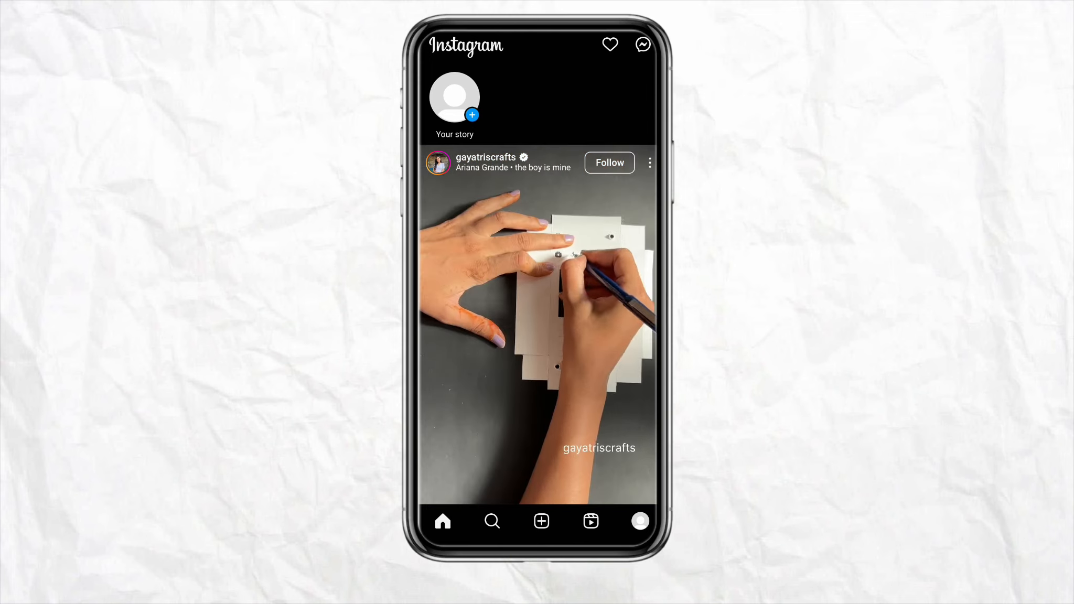
# From the direct messages inbox, pin the contact's conversation so a pin marker appears
pyautogui.click(641, 44)
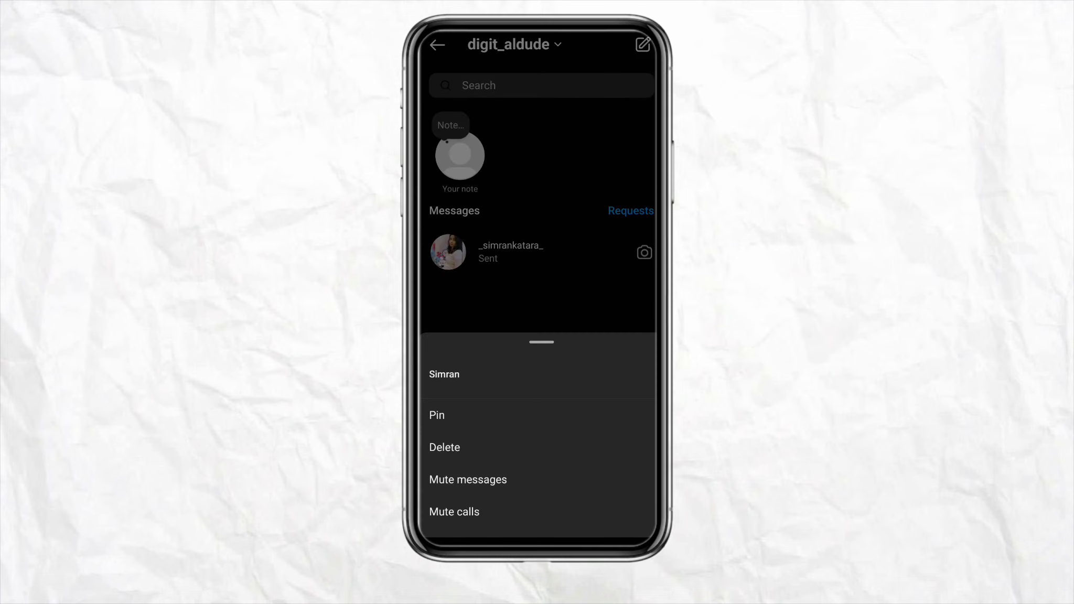
pyautogui.click(436, 416)
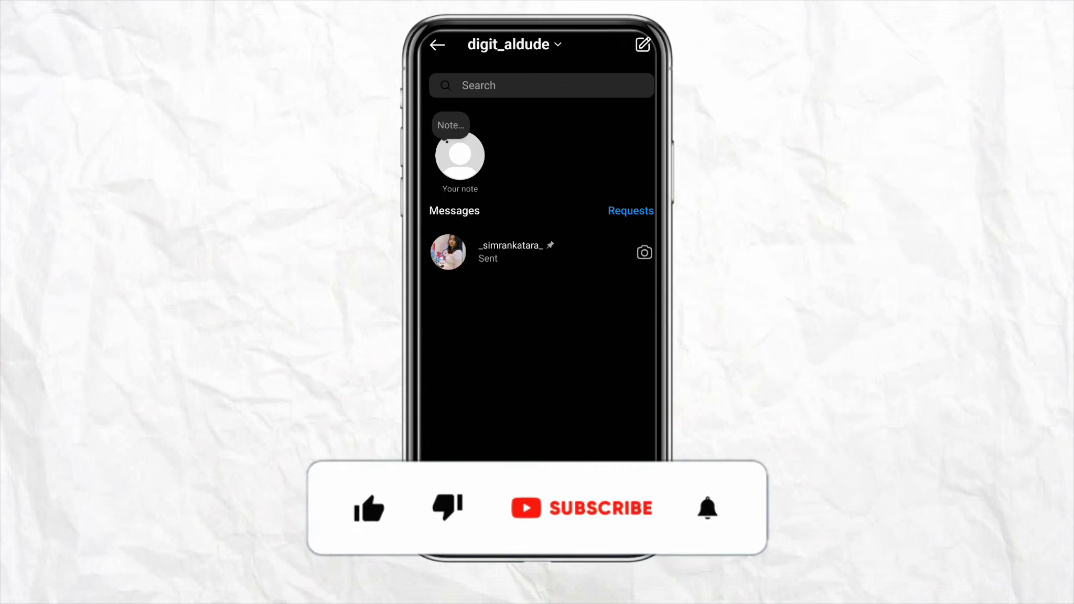
pyautogui.click(368, 508)
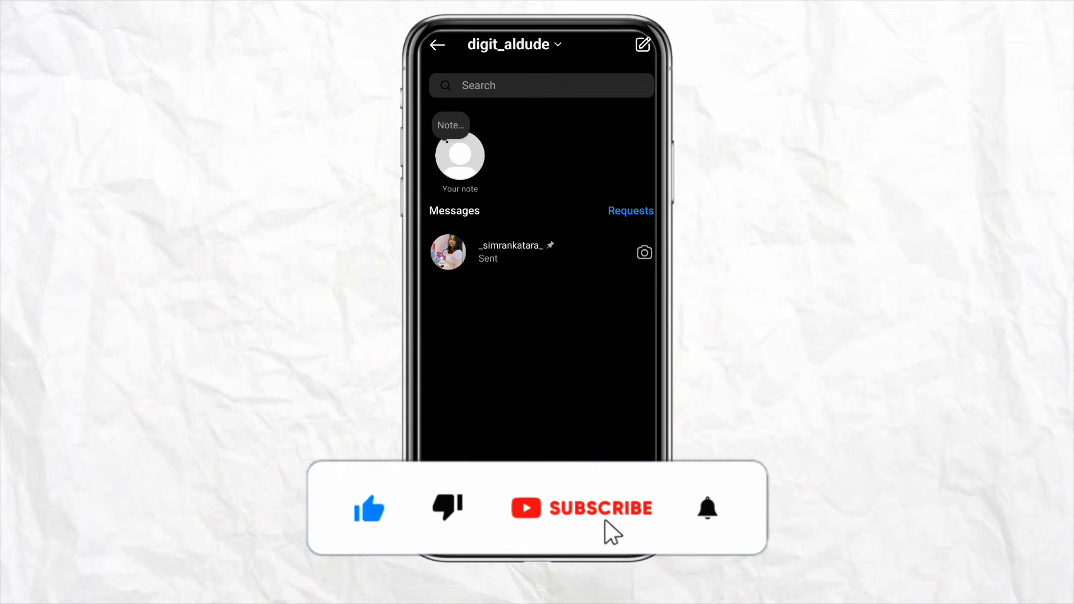
pyautogui.click(581, 507)
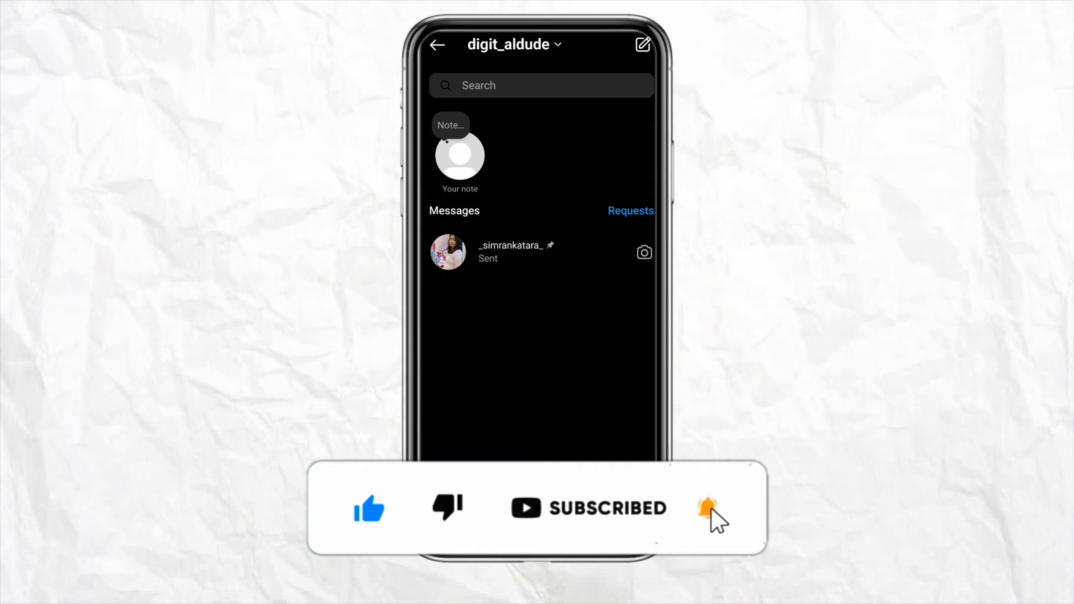